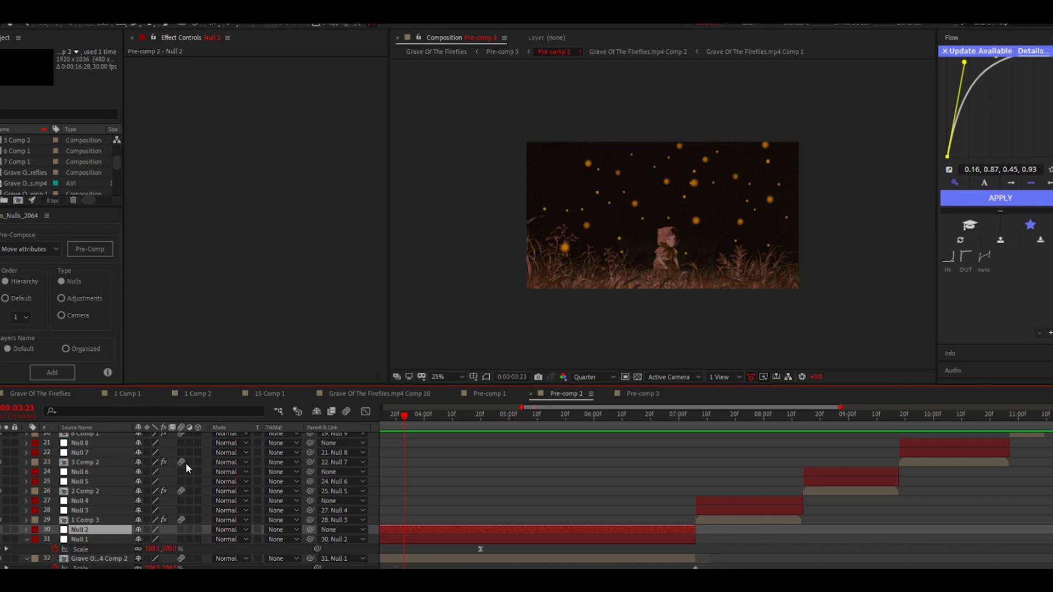
# - Show Null 3's Scale keyframes as a value graph revealing the sharp ease-out curve
pyautogui.click(80, 465)
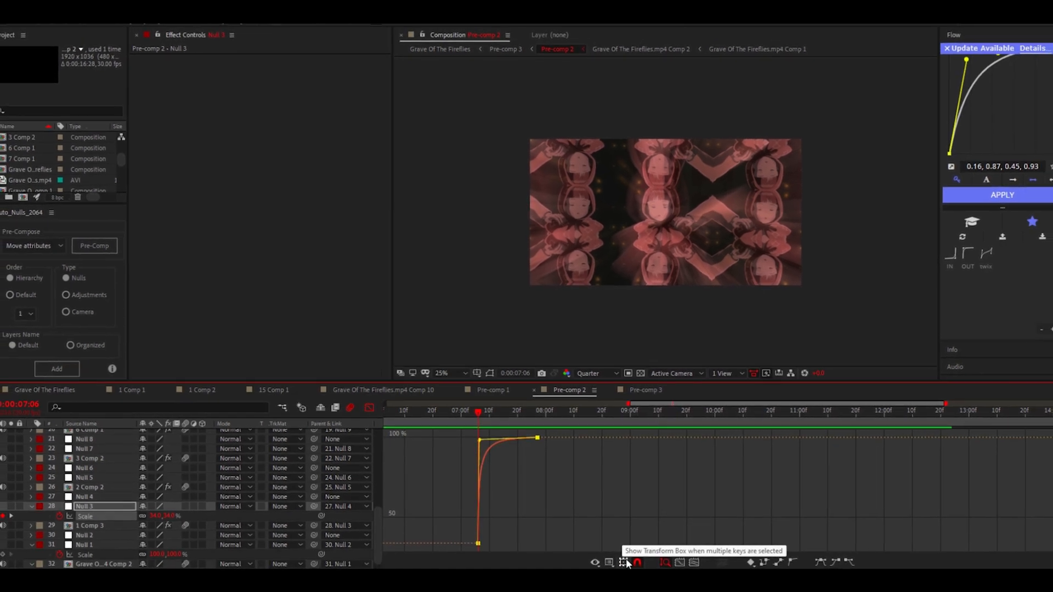
# - Retime Null 3's eased scale keyframes with the transform box so the zoom lands on the cut
pyautogui.click(622, 562)
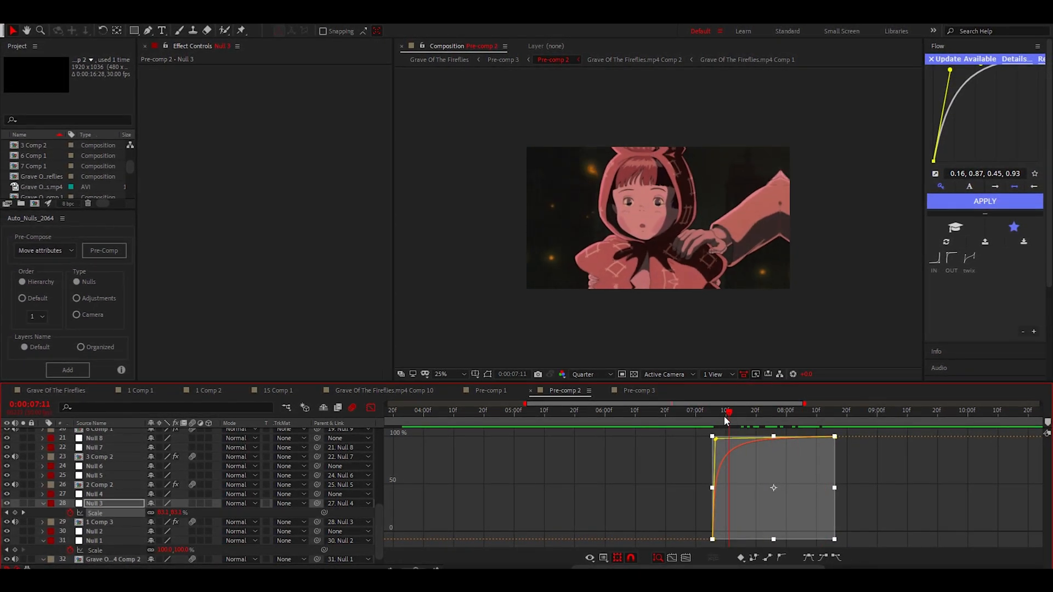
pyautogui.moveTo(728, 411); pyautogui.dragTo(708, 410)
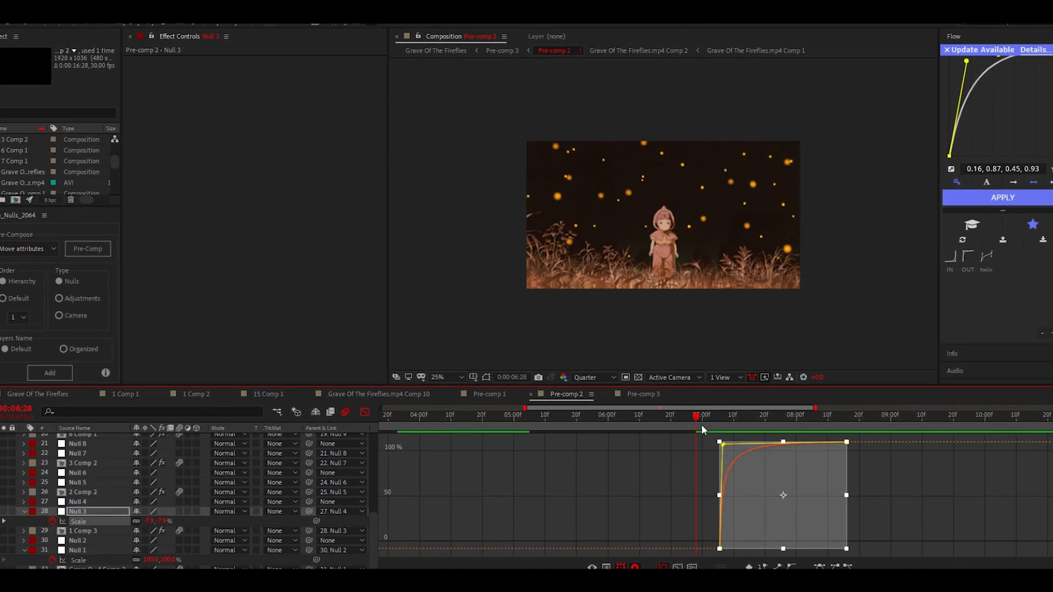
pyautogui.moveTo(696, 414); pyautogui.dragTo(719, 414)
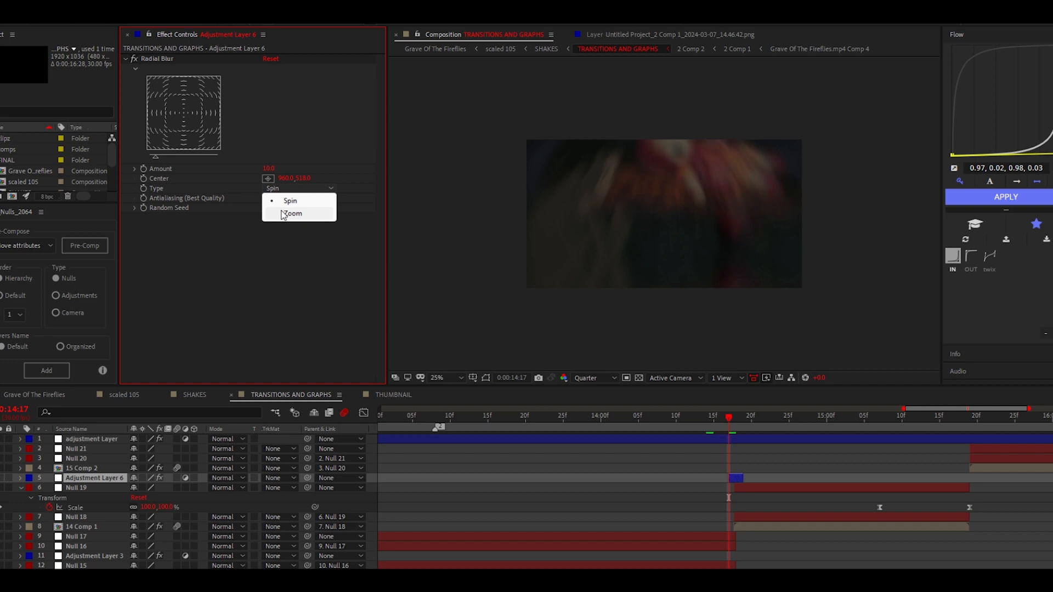
# - Set the Radial Blur type to Zoom so it blurs outward rather than spinning
pyautogui.click(292, 214)
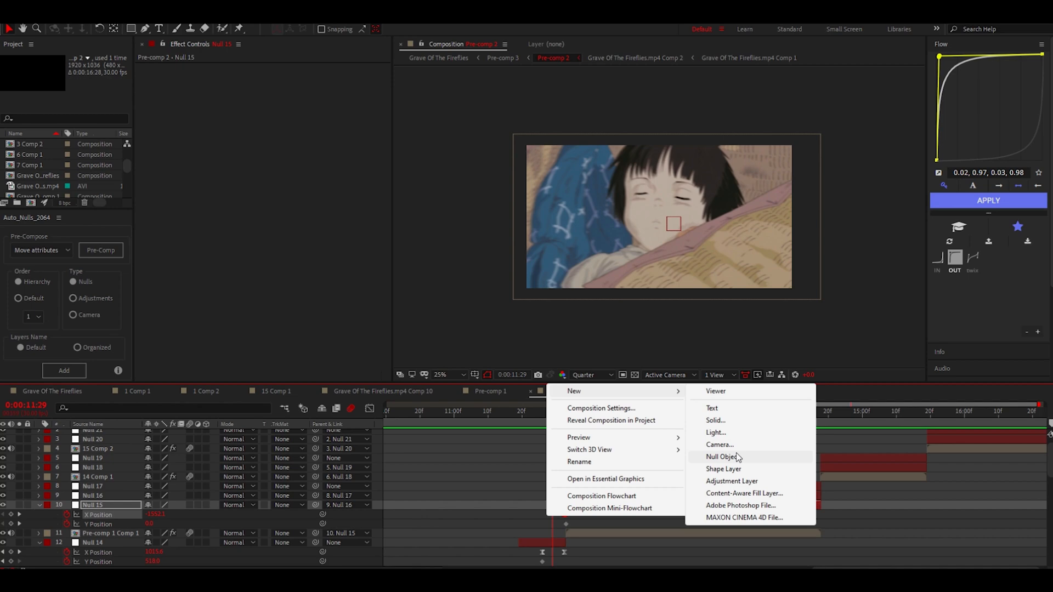
# - Create Adjustment Layer 3 at the cut and search effects for 'hu'
pyautogui.click(732, 480)
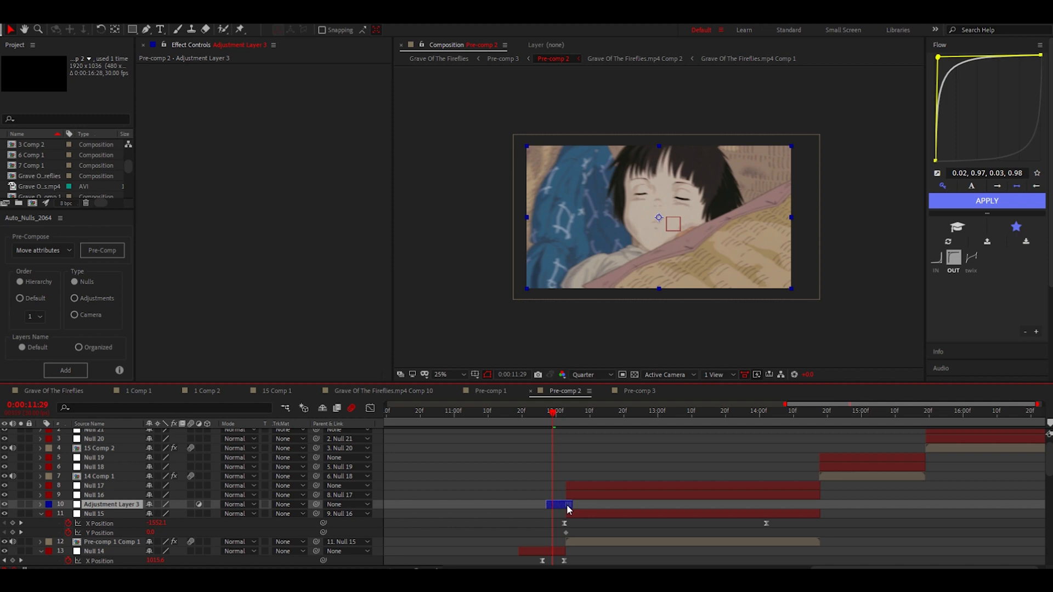
pyautogui.write('hu')
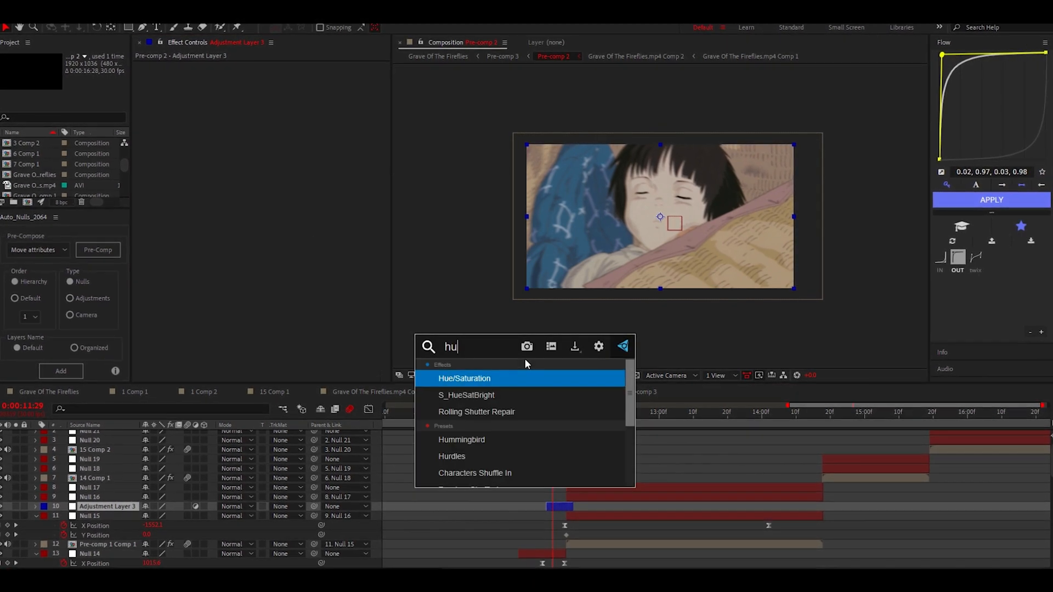
# - Apply S_HueSatBright with raised brightness and lowered saturation, then reveal the layer's Opacity
pyautogui.doubleClick(466, 395)
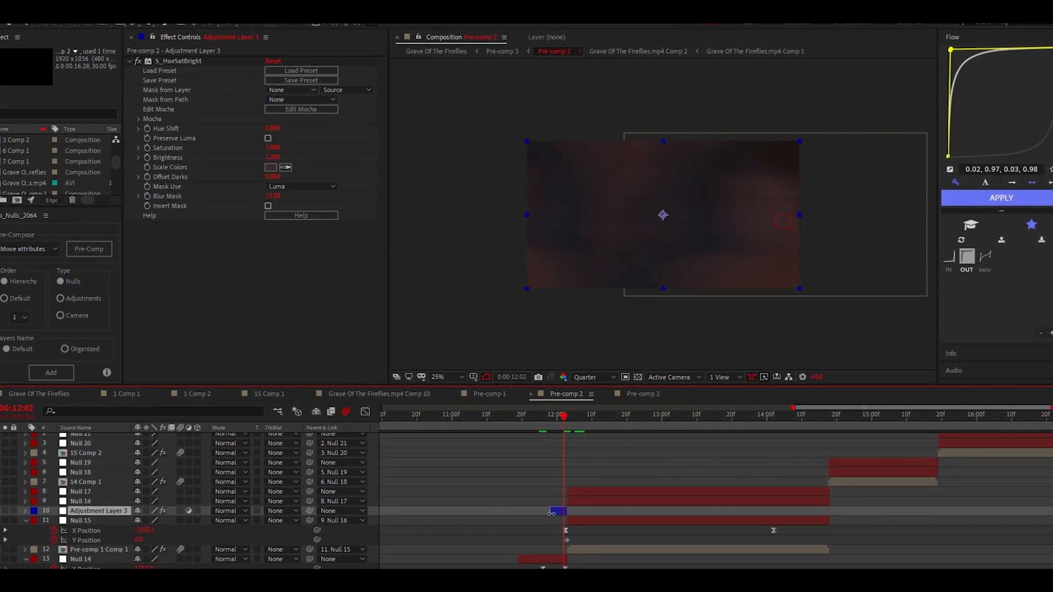
pyautogui.click(31, 508)
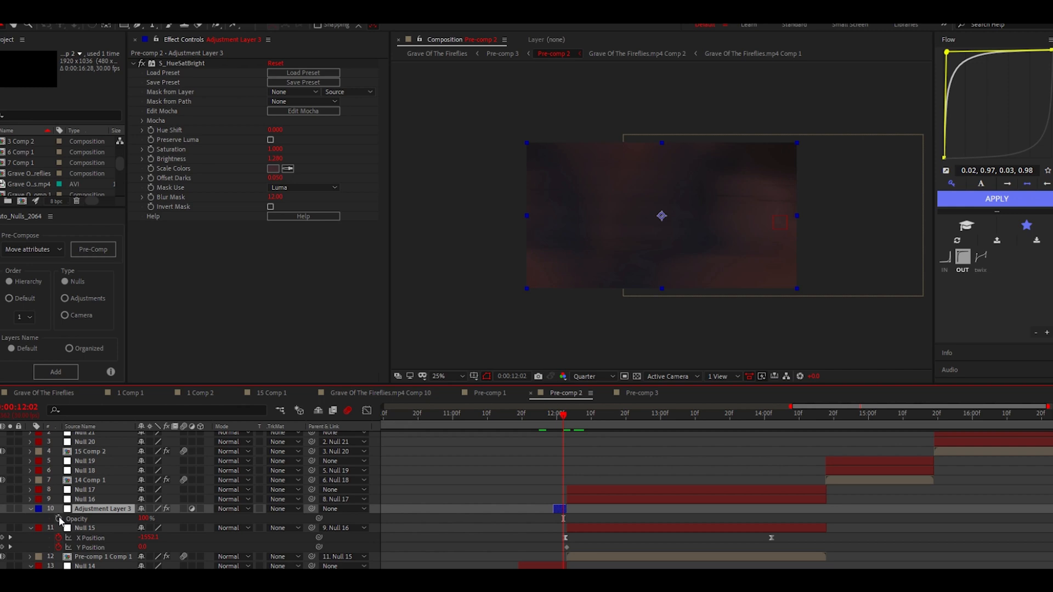